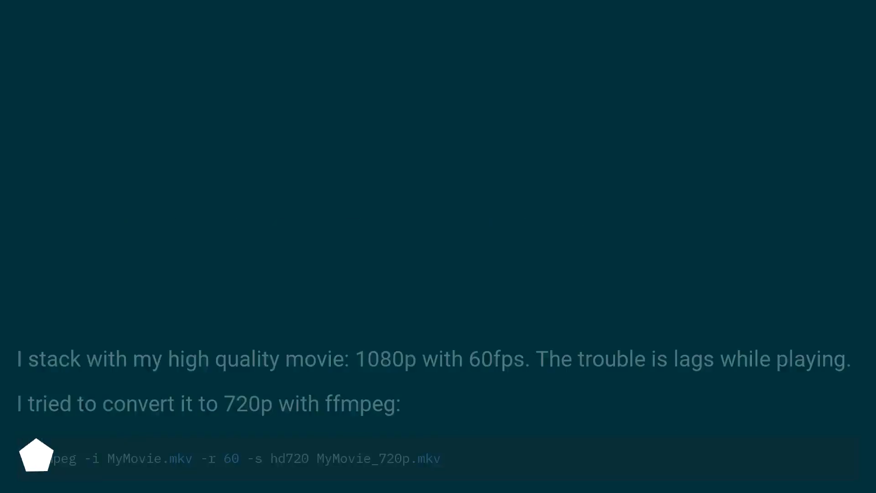
Step: Scroll to the slide showing the video stream at 1 920 by 1 080 pixels and 59.940 fps
scroll(down, 3)
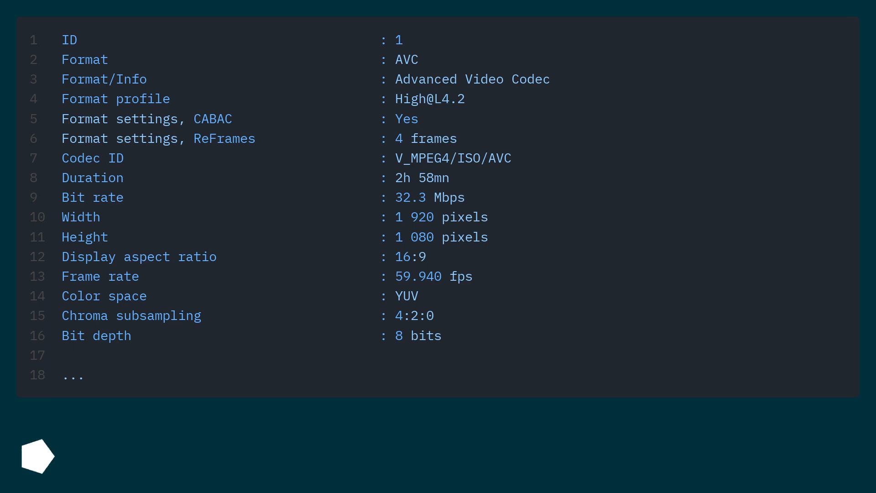
Step: Scroll to the slide with the libx264 720p commands using crf 0 and crf 18
scroll(down, 3)
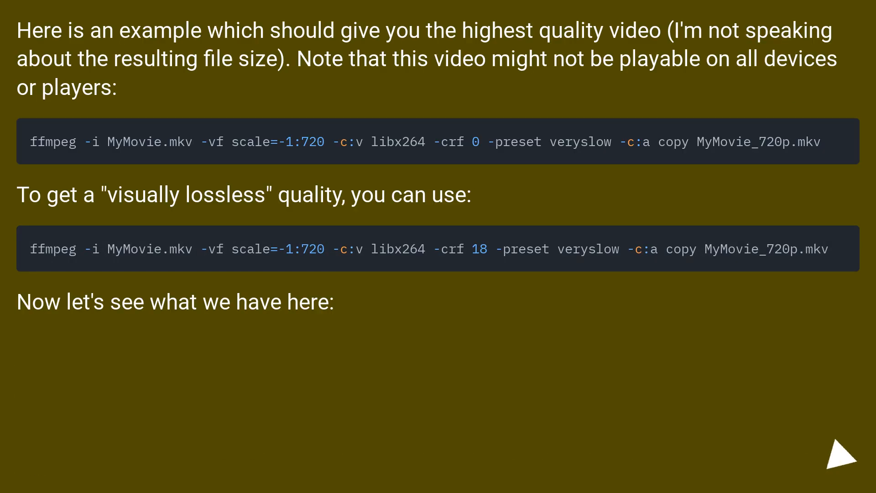
Step: Advance to the slide explaining scale=-1:720 aspect-ratio preservation and the -crf quality option
click(838, 456)
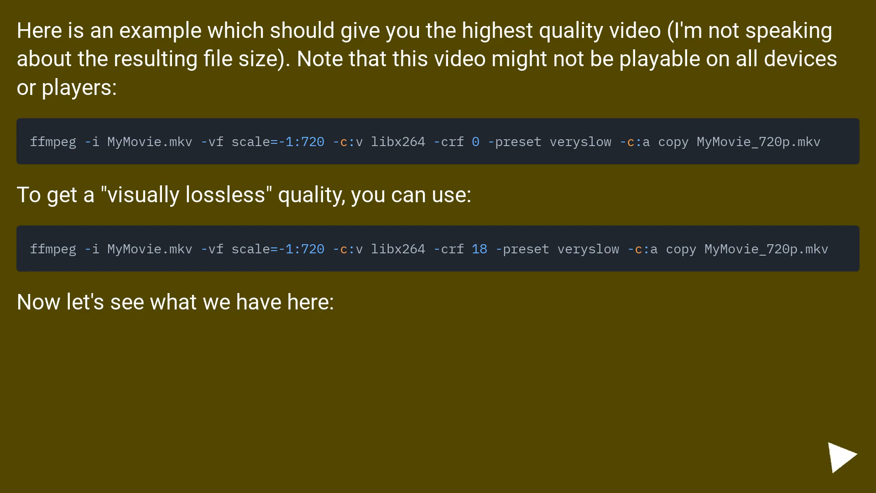
click(844, 459)
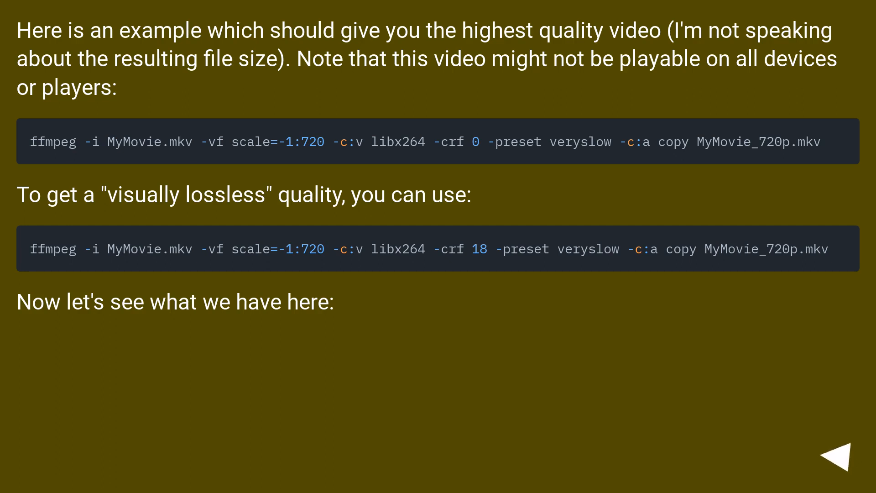
click(838, 459)
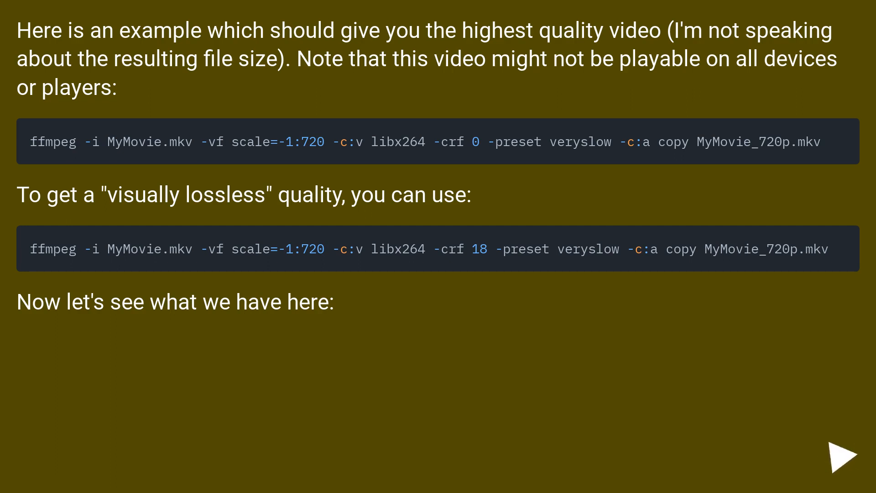
click(841, 458)
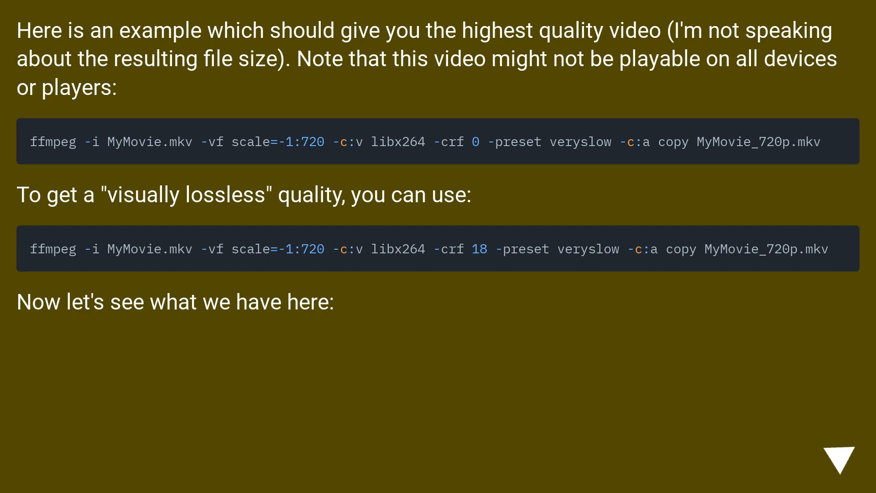
click(838, 462)
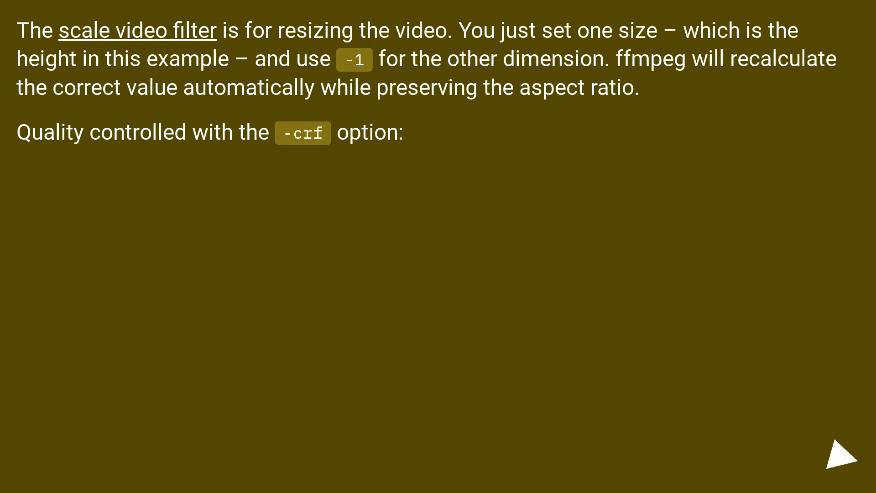
Step: Advance to the slide on -preset speed values and copying the audio stream unchanged
click(838, 459)
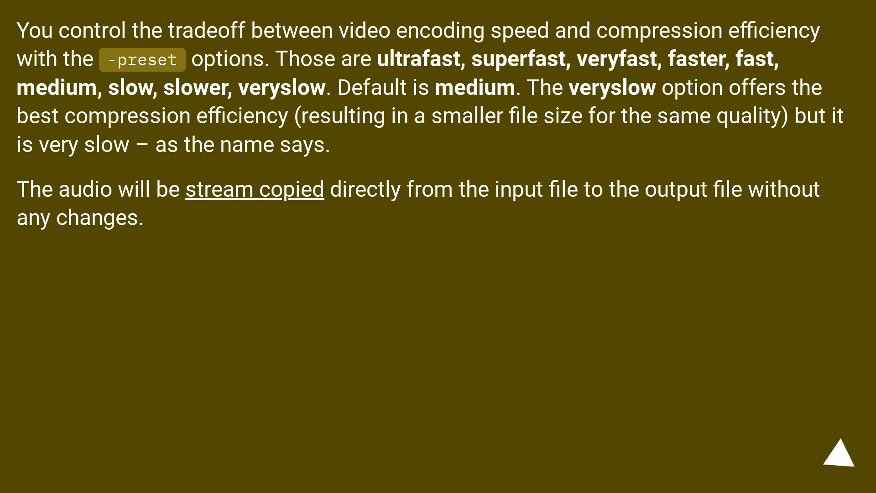
click(838, 458)
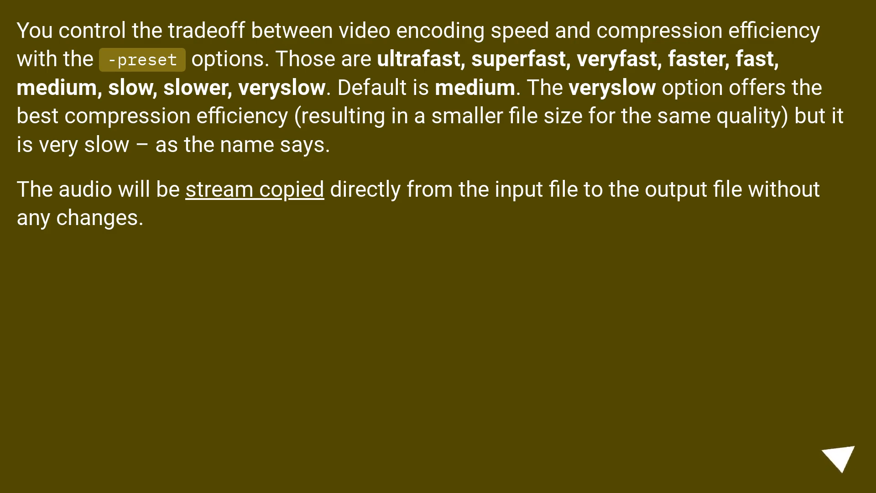
click(839, 461)
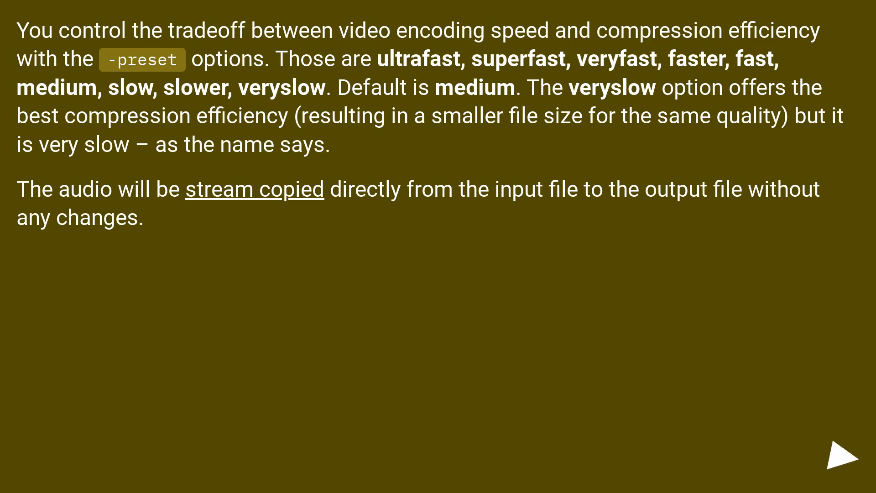
click(842, 459)
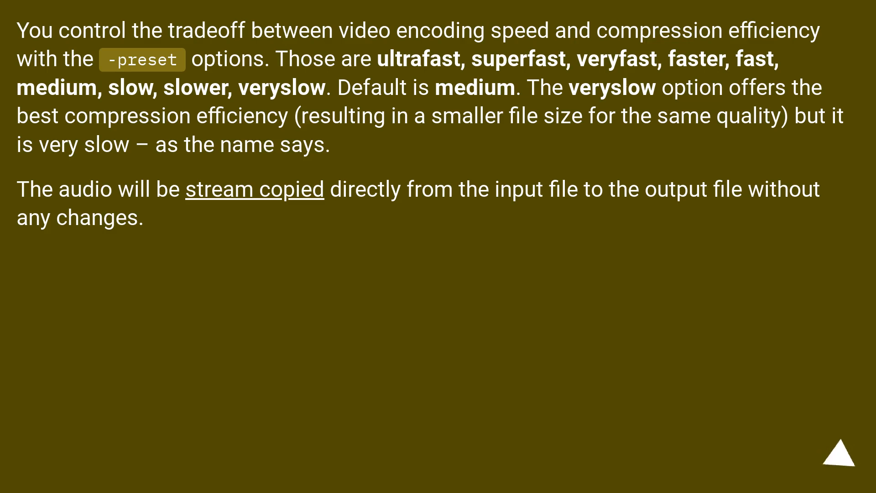
click(838, 456)
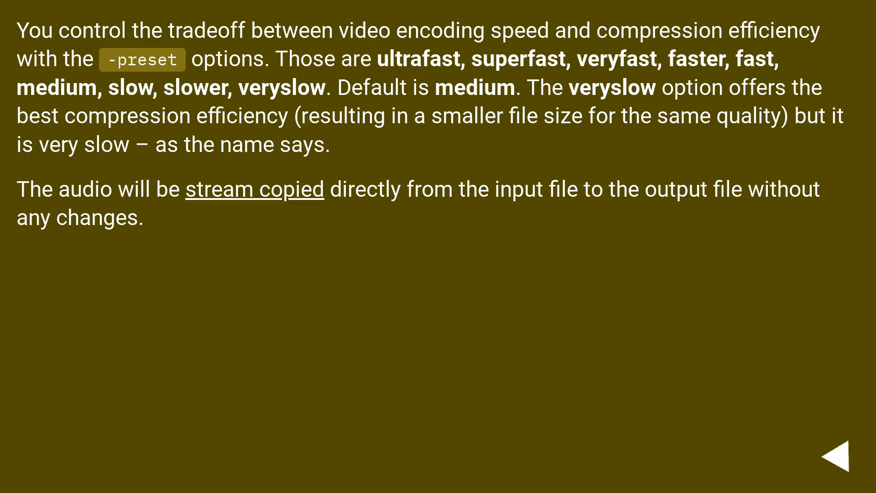
click(836, 457)
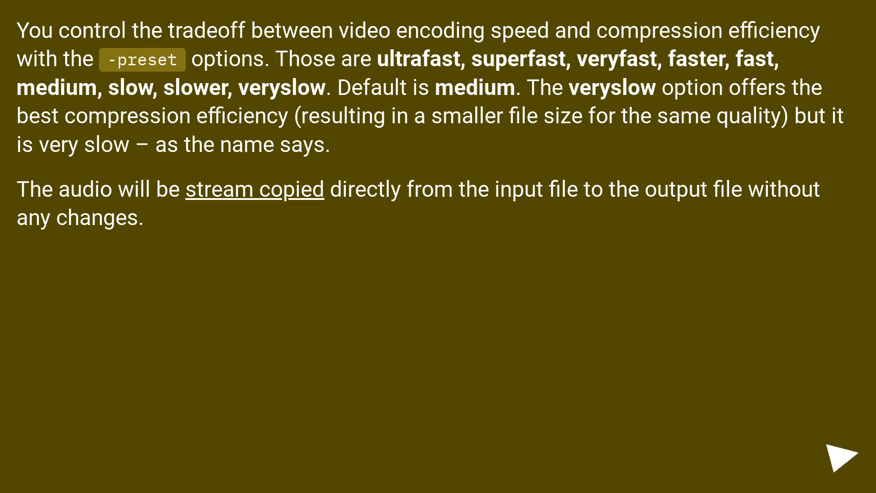
click(840, 457)
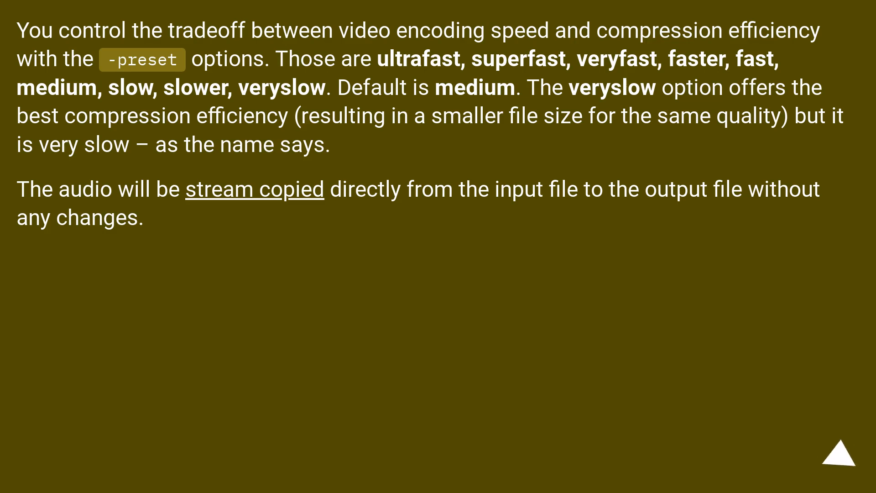
click(840, 456)
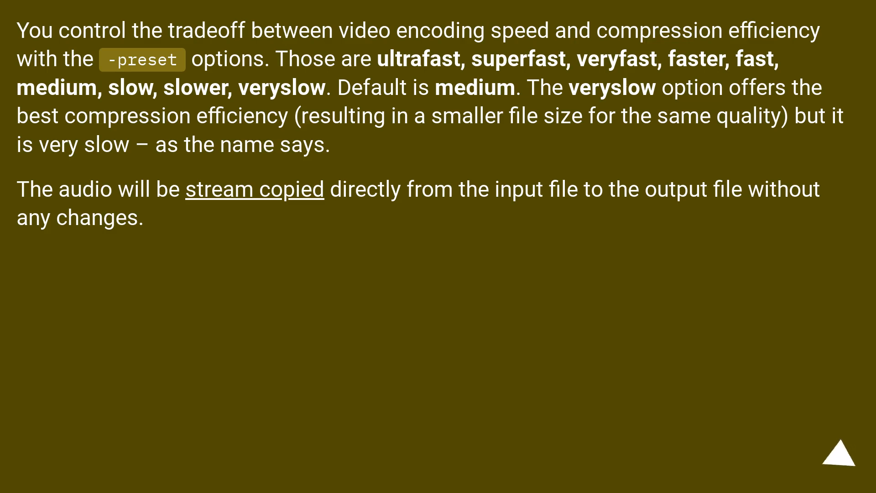
click(838, 456)
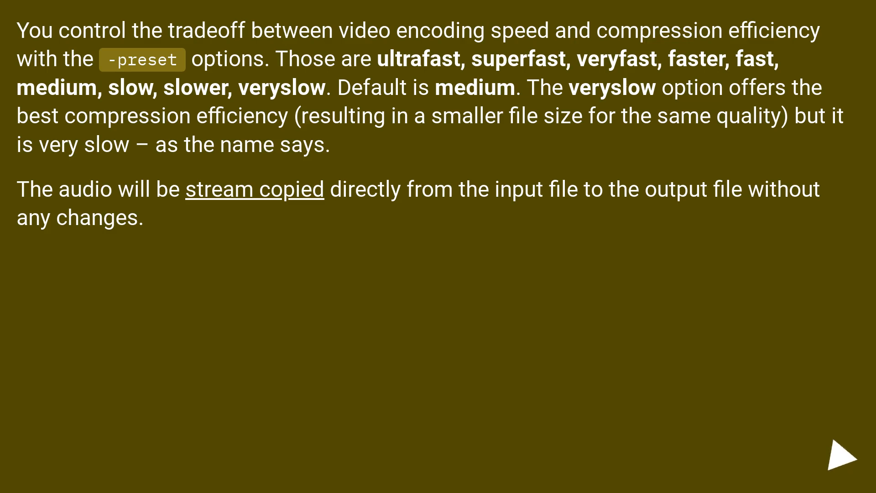
click(838, 460)
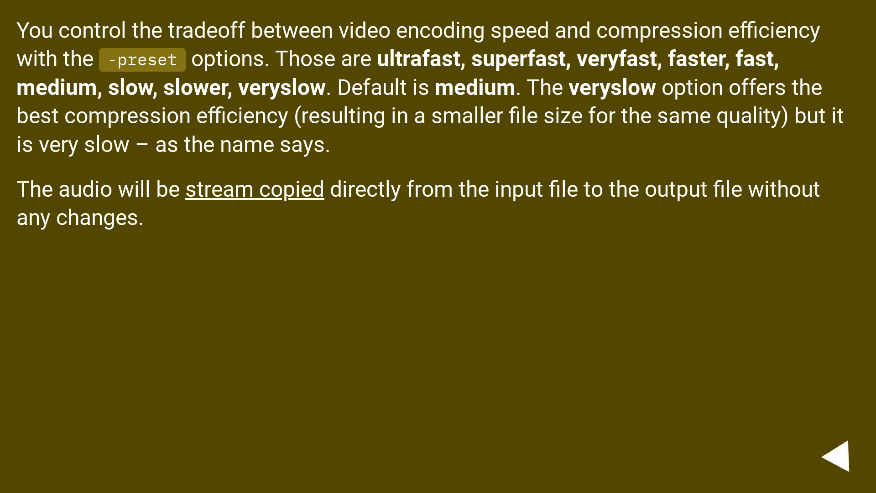